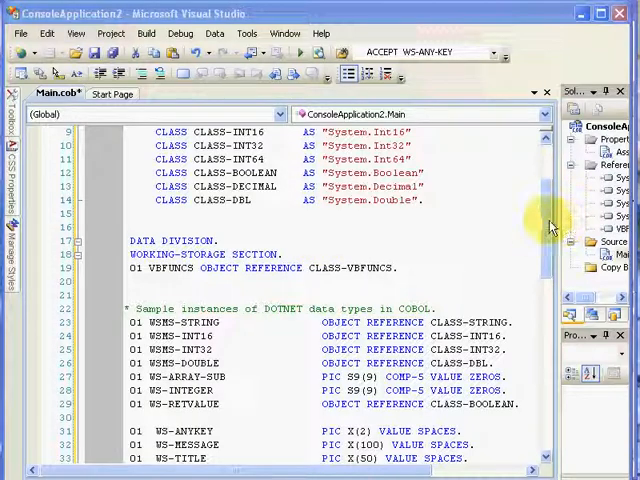
Scroll through the WORKING-STORAGE declarations down to the PROCEDURE DIVISION area
scroll(down, 3)
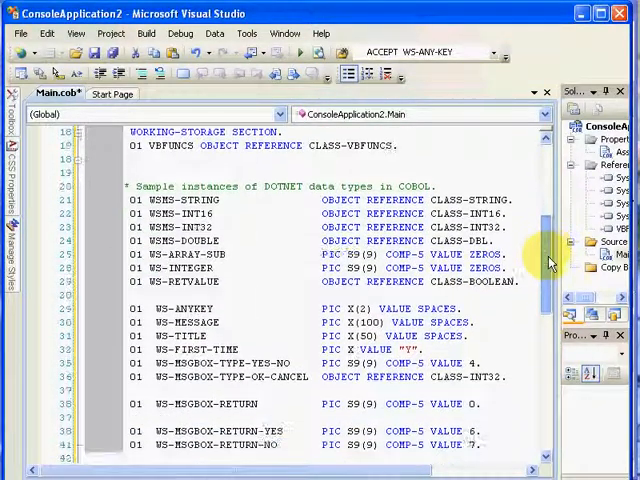
scroll(down, 3)
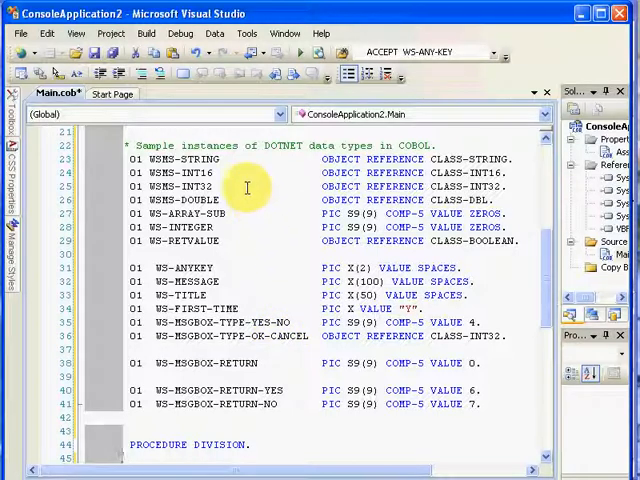
scroll(up, 3)
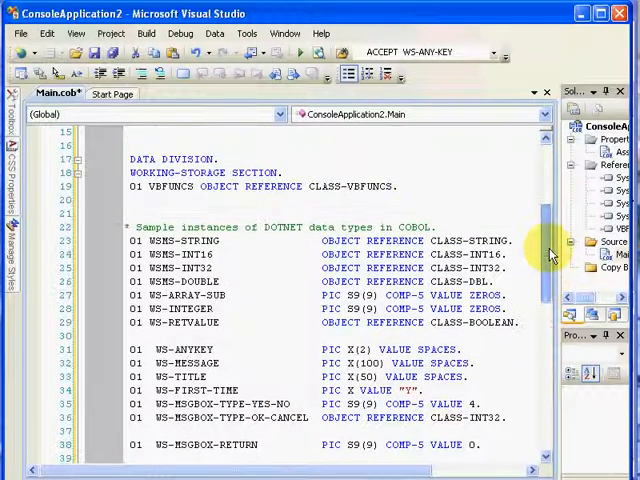
mouse_move(355, 186)
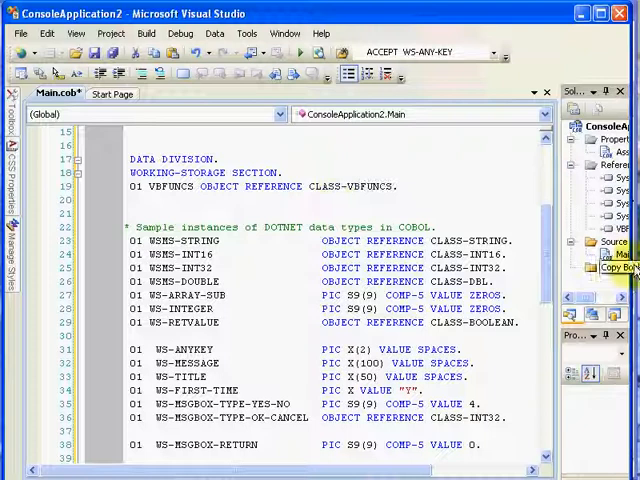
scroll(down, 3)
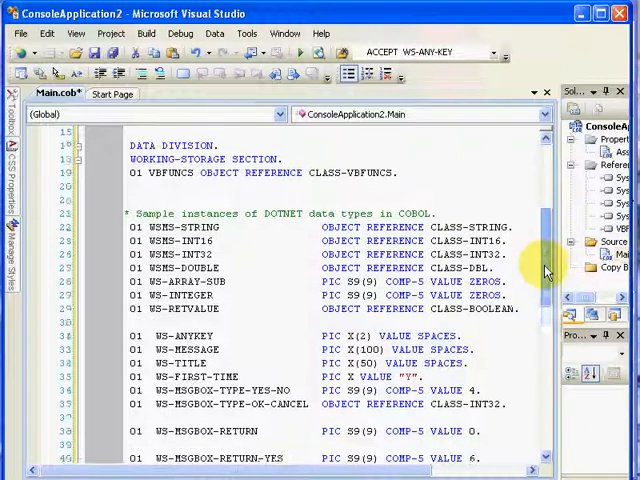
scroll(down, 3)
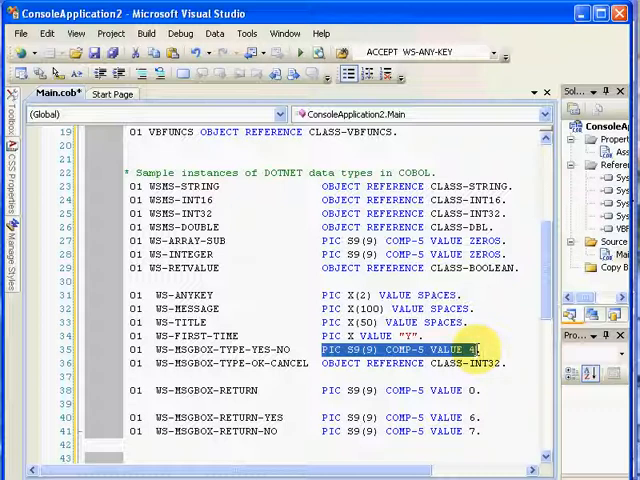
mouse_move(460, 362)
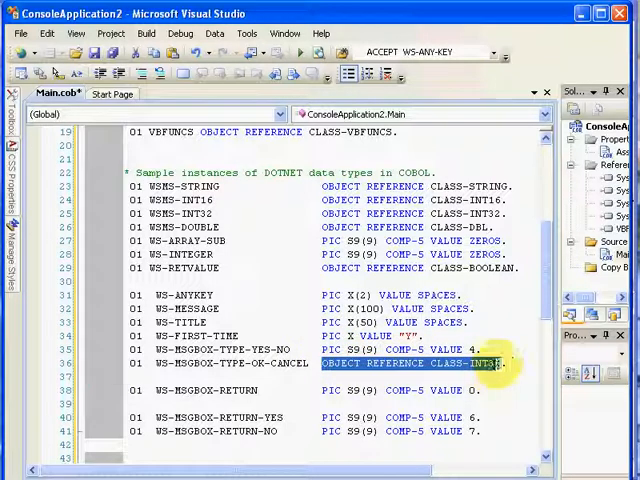
scroll(down, 3)
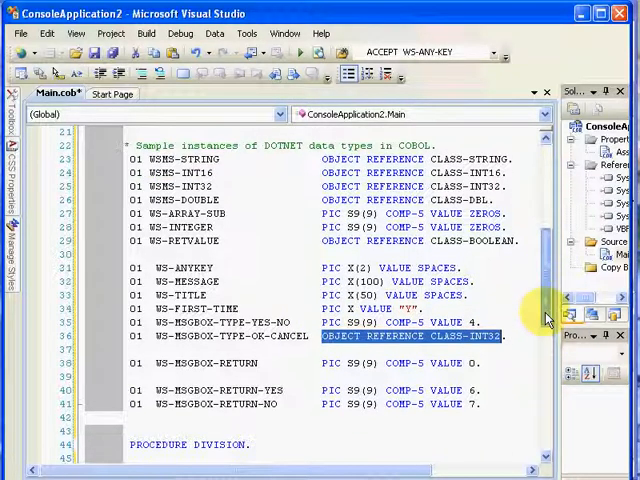
scroll(down, 3)
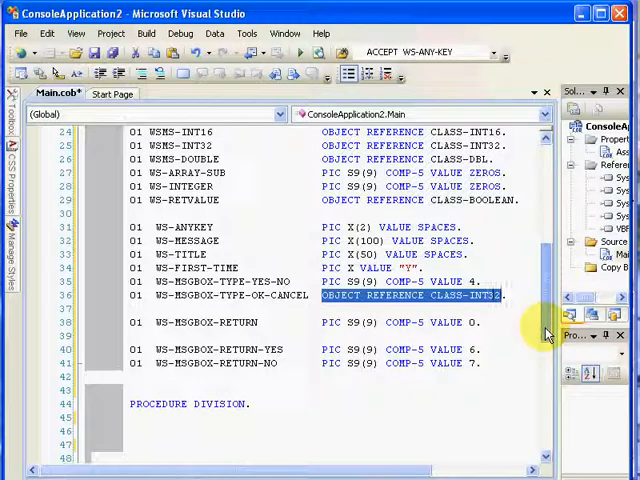
scroll(down, 3)
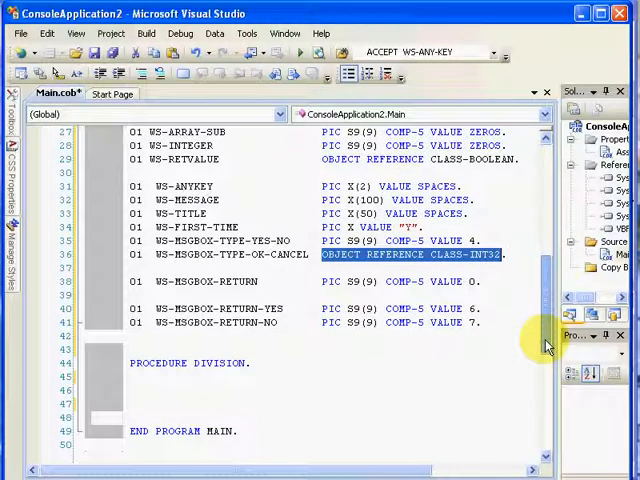
scroll(up, 3)
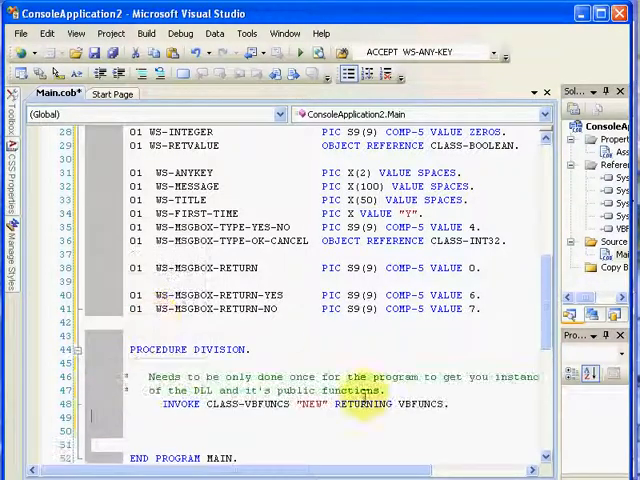
mouse_move(262, 403)
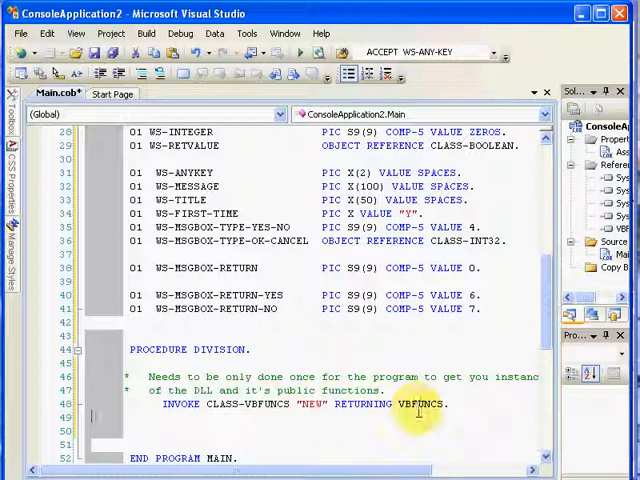
mouse_move(420, 403)
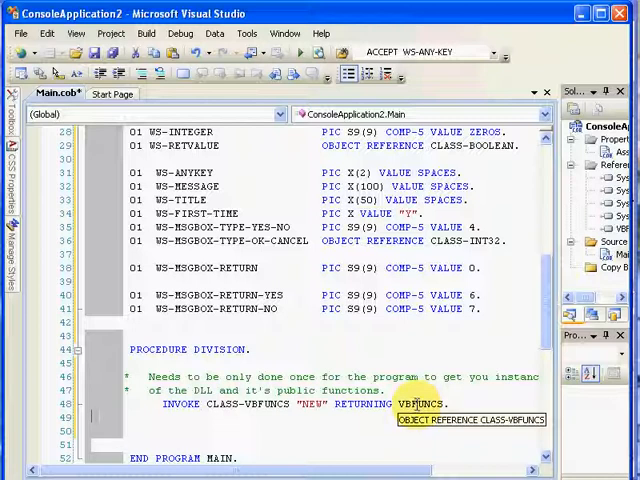
mouse_move(537, 345)
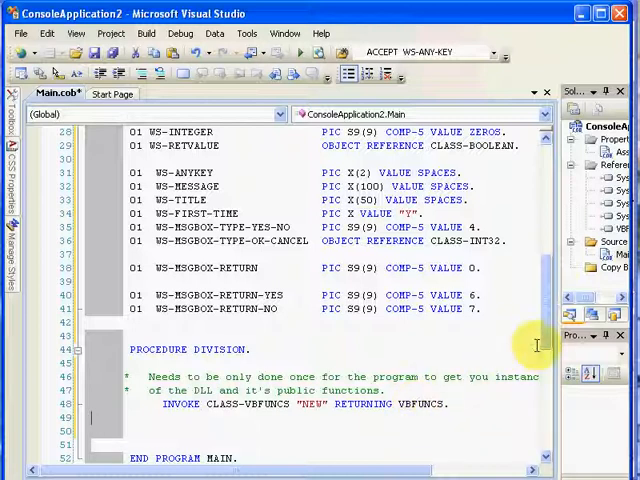
scroll(up, 3)
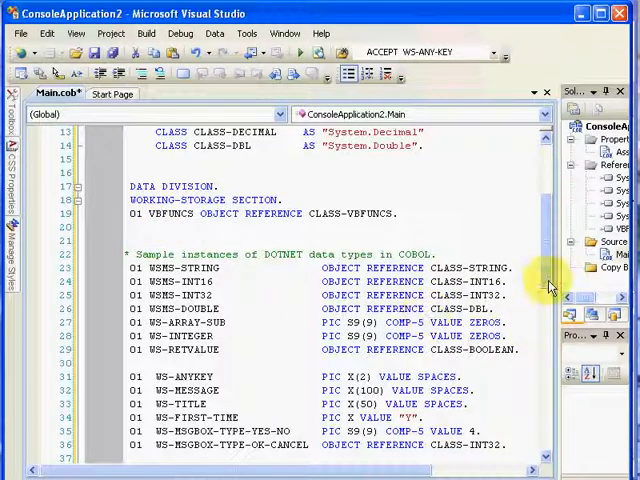
scroll(down, 3)
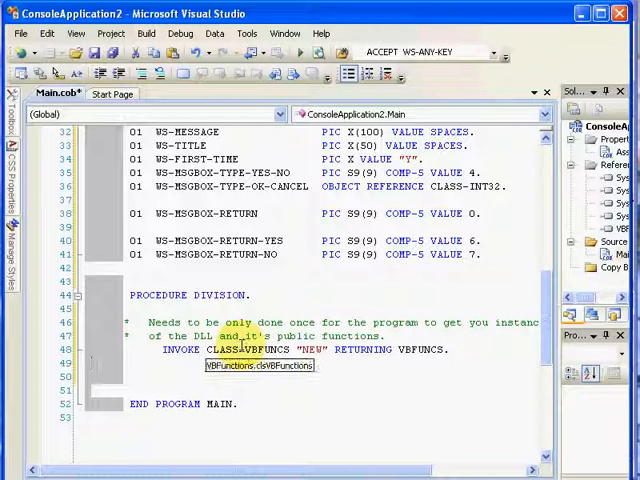
mouse_move(243, 363)
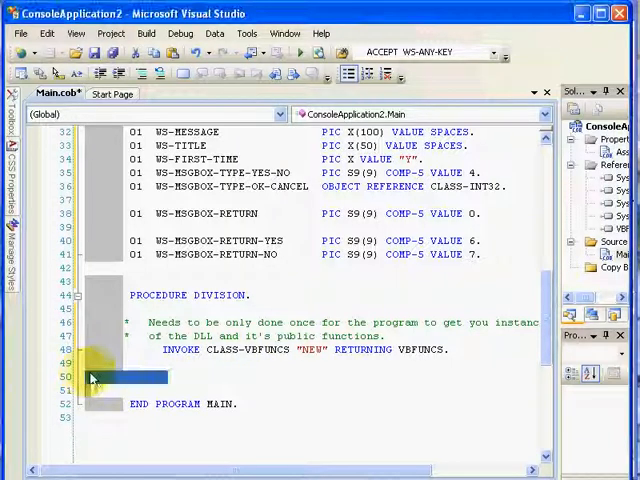
scroll(down, 3)
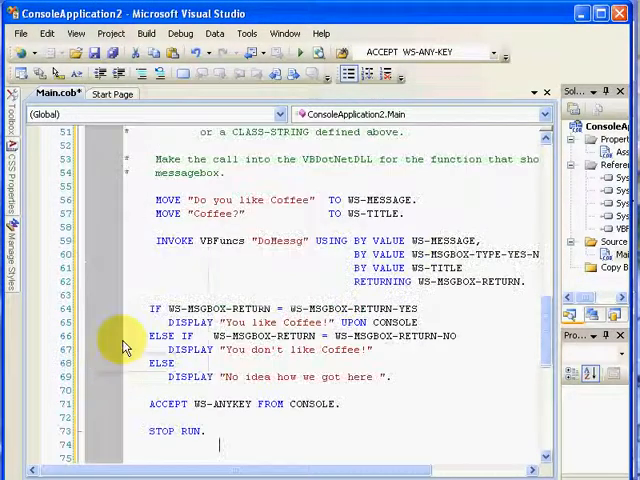
scroll(up, 3)
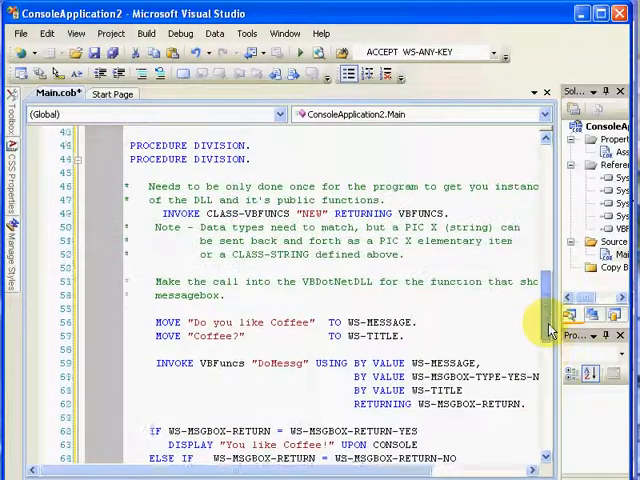
scroll(up, 3)
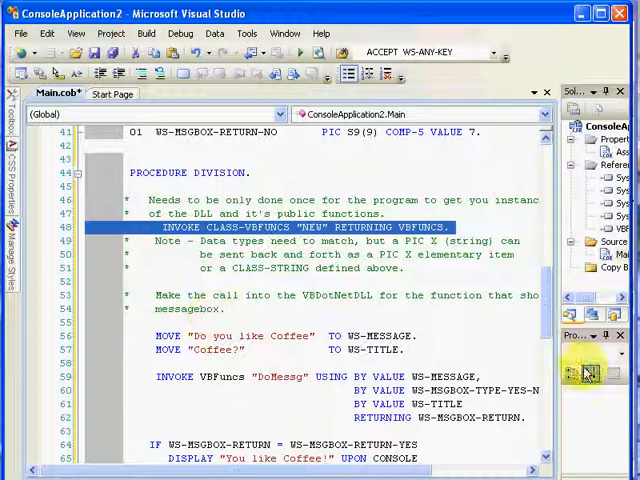
scroll(down, 3)
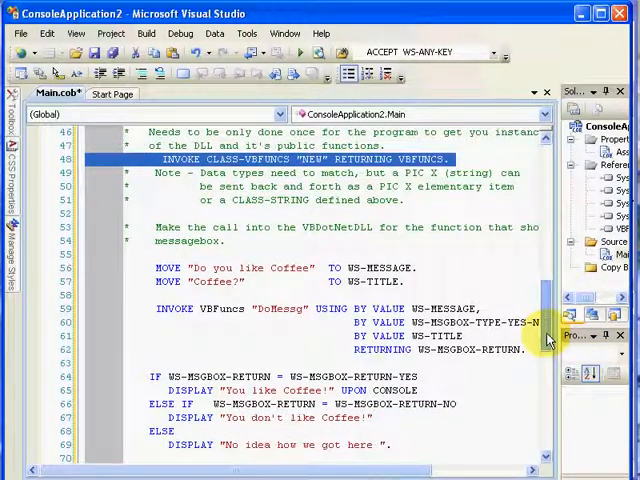
scroll(down, 3)
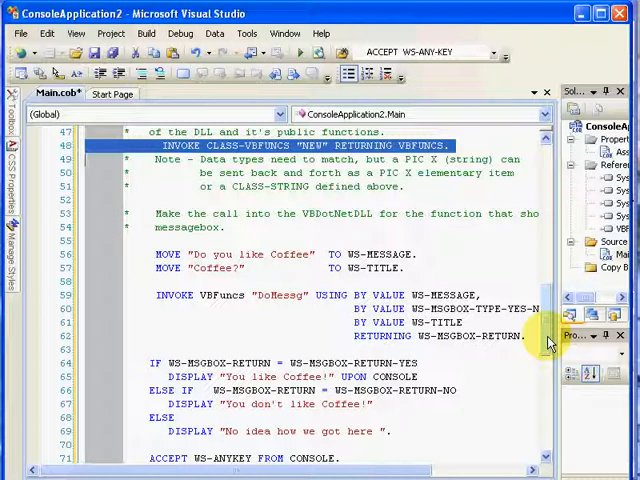
mouse_move(555, 342)
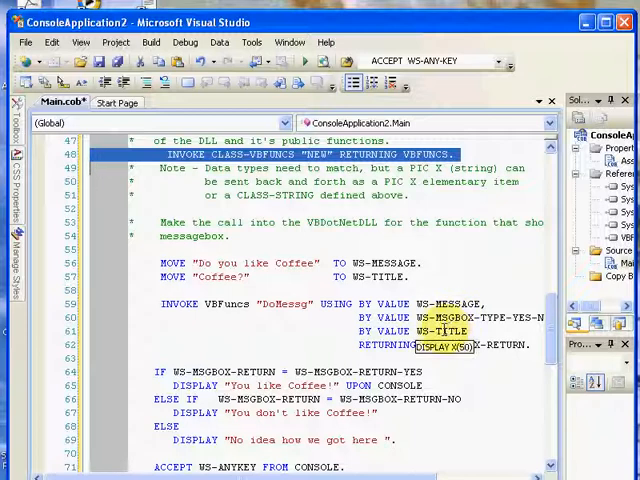
mouse_move(445, 365)
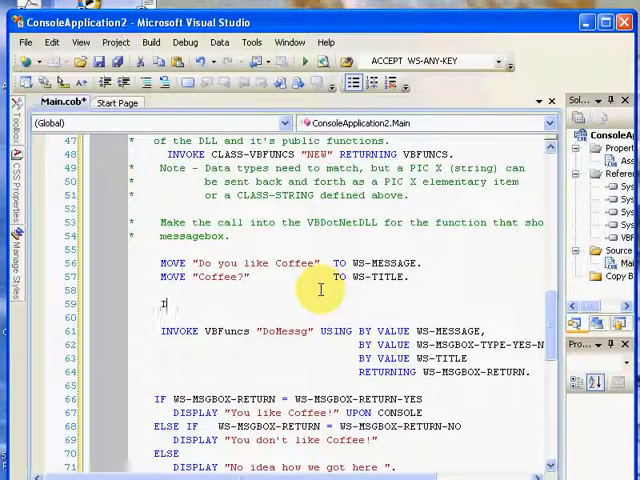
Type a trial line INVOKE VBFUNCS " above the existing DoMessg call
text(INVOKE)
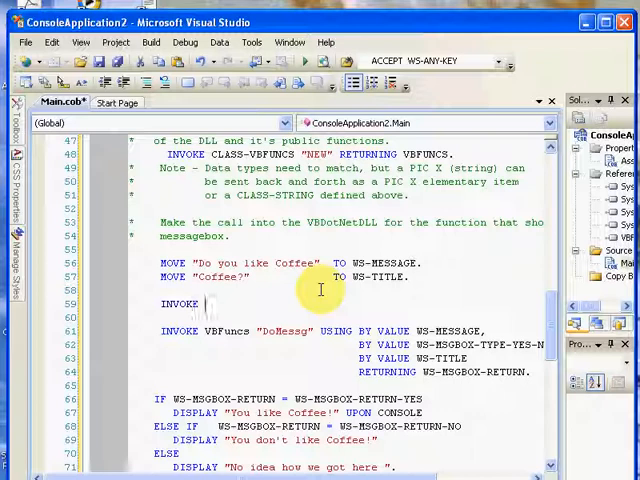
text(VBFUNCS)
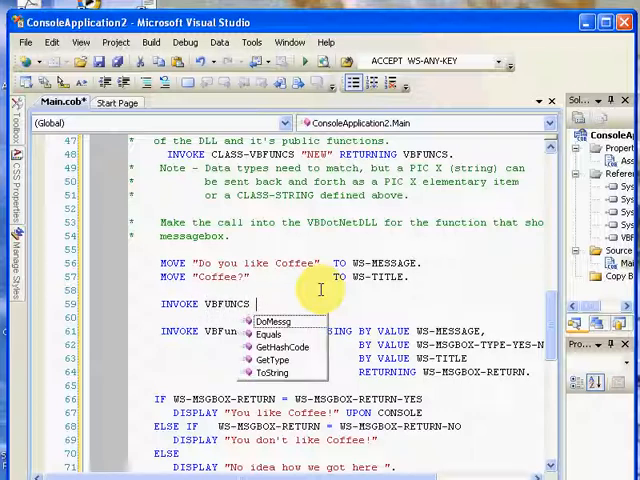
text(")
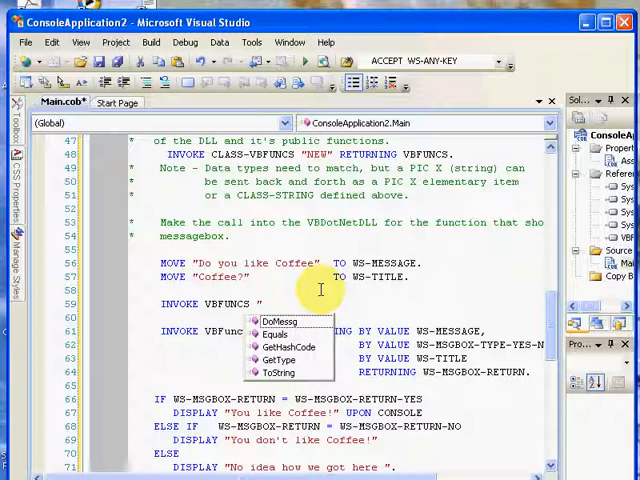
mouse_move(300, 321)
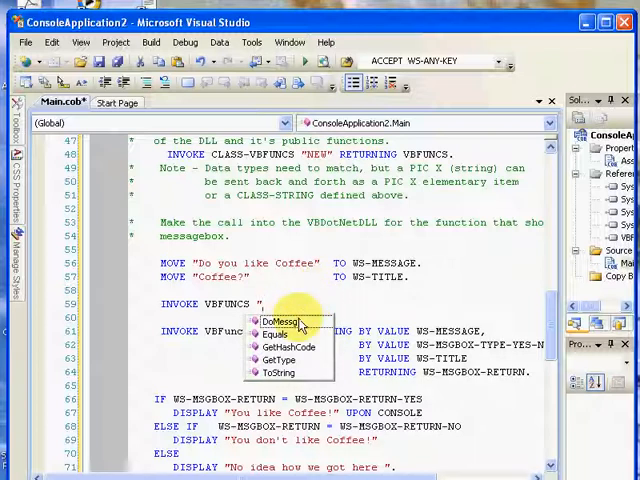
mouse_move(300, 335)
text(DoMessg)
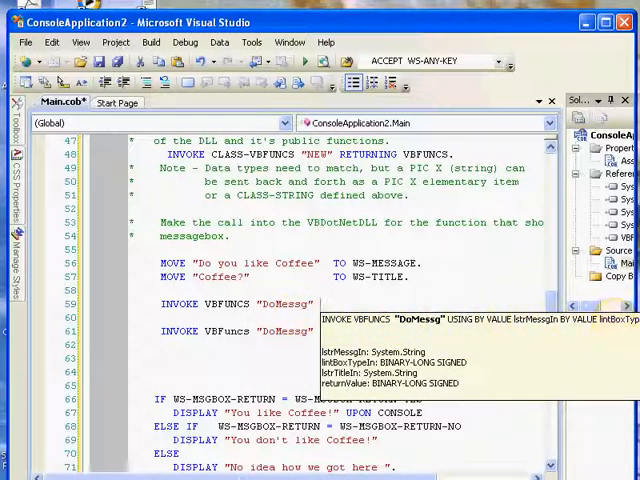
mouse_move(375, 290)
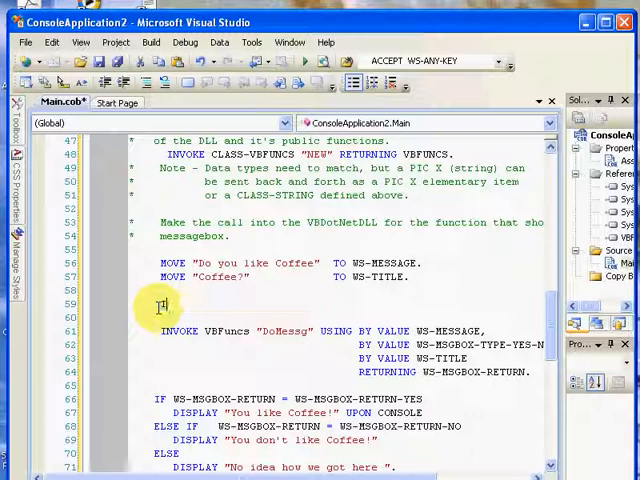
Demonstrate typing INVOKE CLASS-VBFUNCS, then clear the test lines above the original call
text(INVOKE CL)
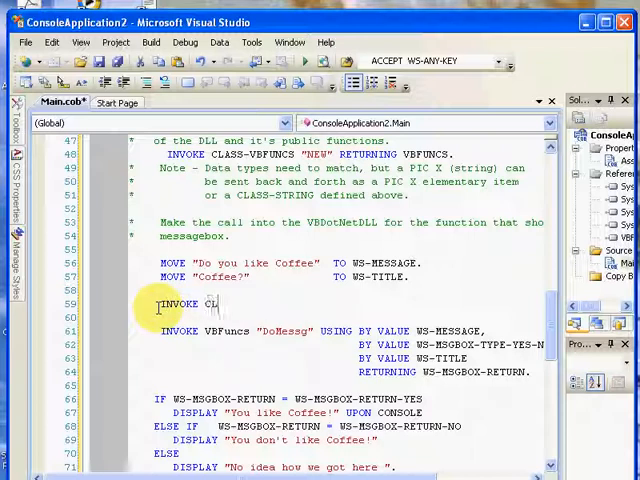
text(ASS-V)
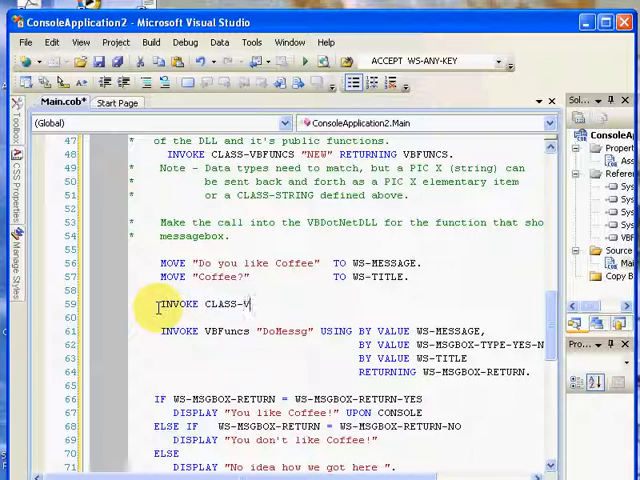
text(BFUNCS)
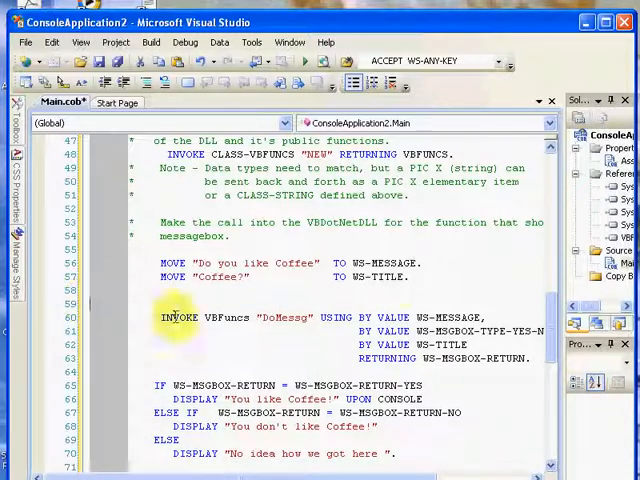
scroll(down, 3)
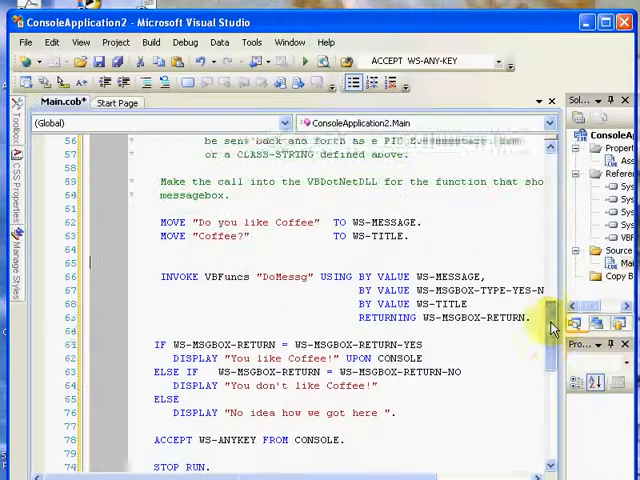
scroll(up, 3)
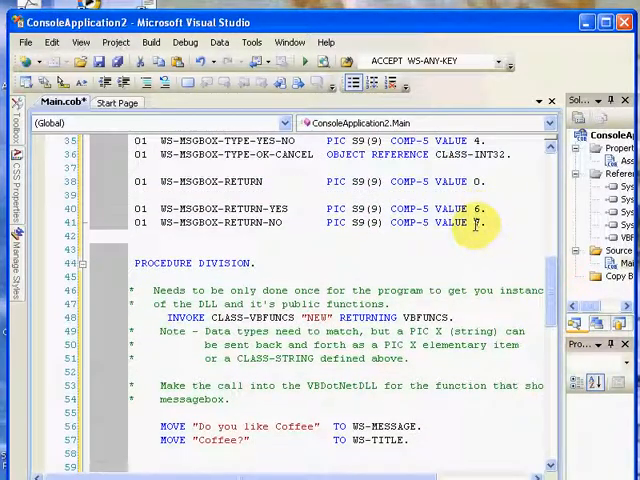
scroll(down, 3)
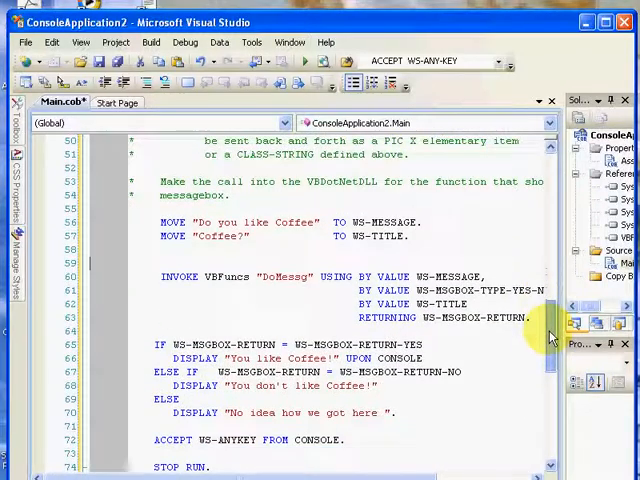
scroll(down, 3)
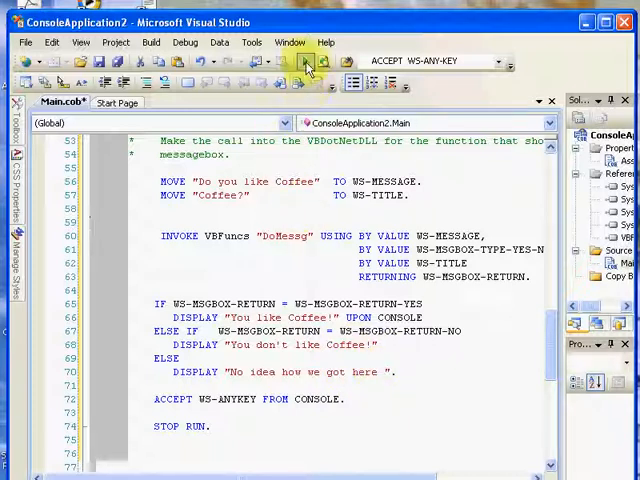
Run the program in the debugger and answer Yes to the Coffee? message box
click(305, 62)
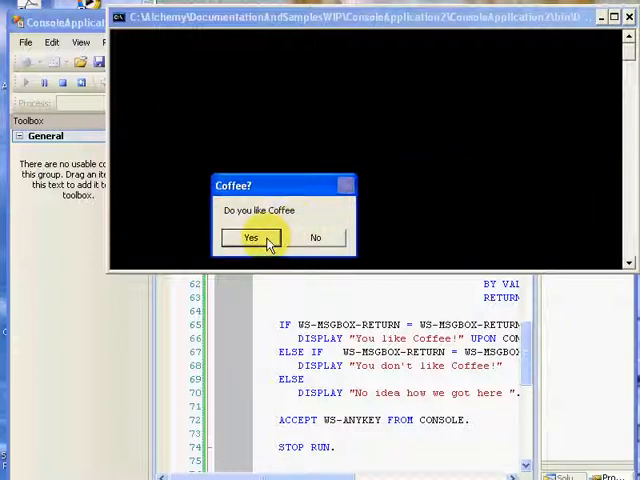
click(251, 238)
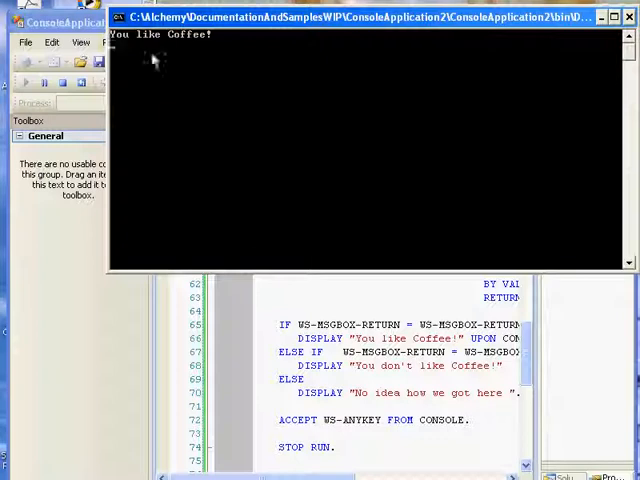
mouse_move(213, 50)
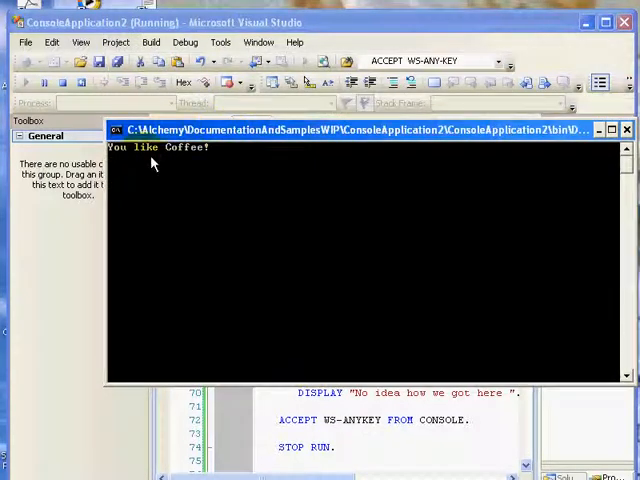
mouse_move(282, 194)
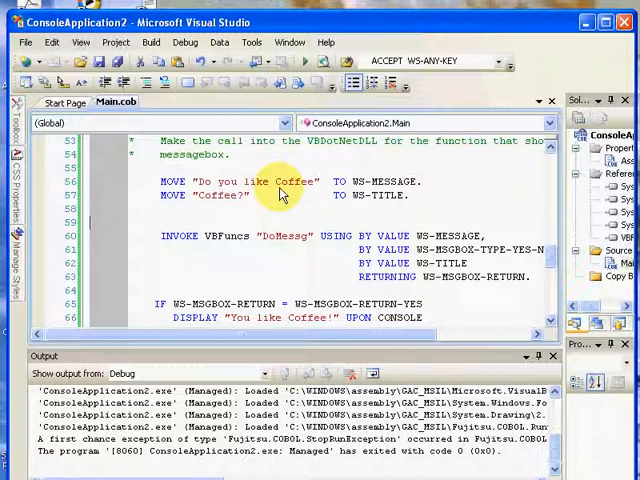
mouse_move(130, 52)
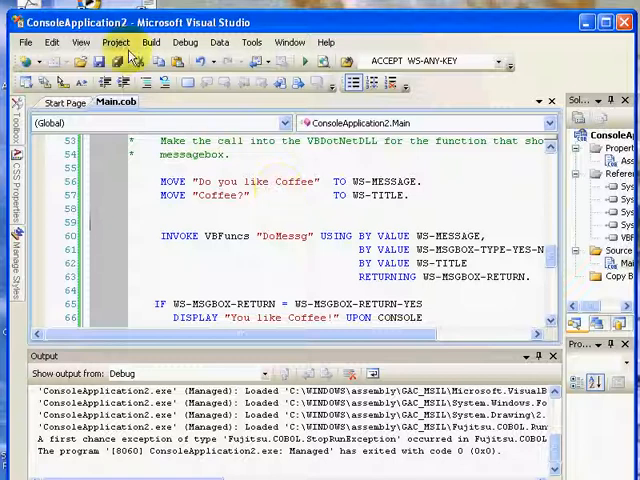